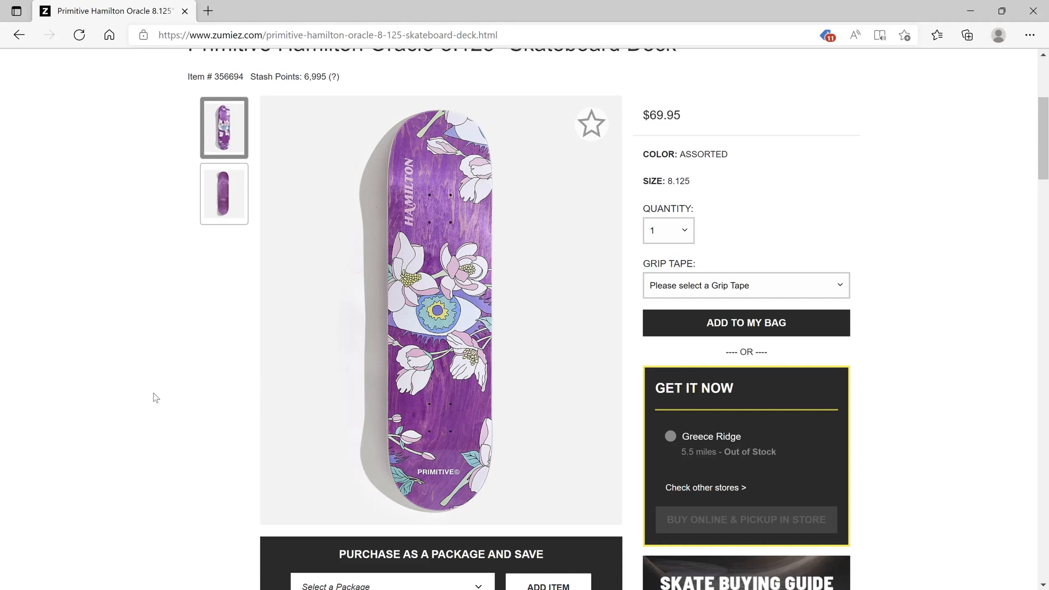
{"action": "mouse_move", "coordinate": [55, 342]}
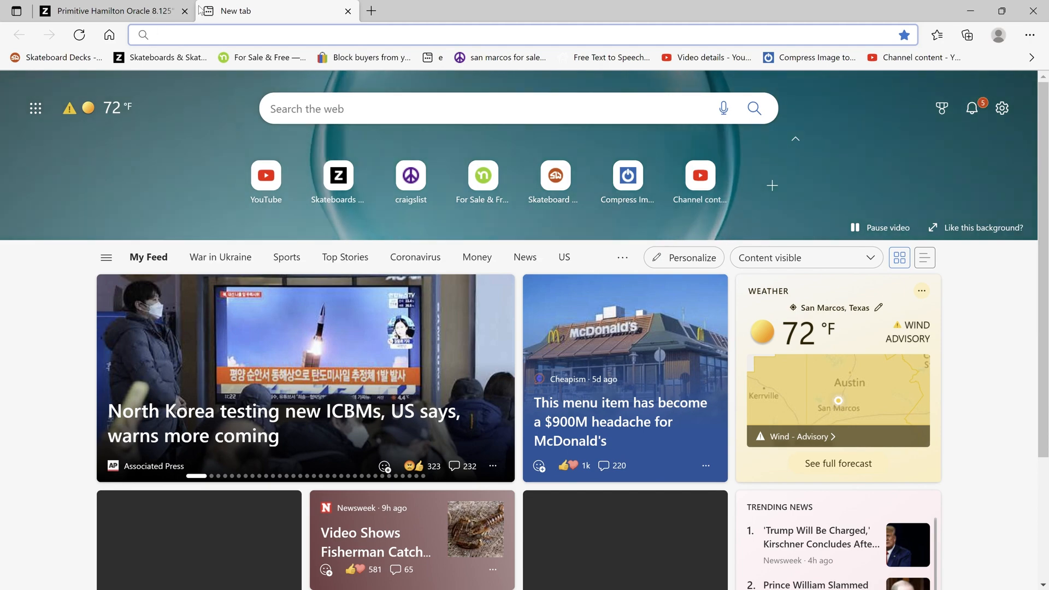
Return to the deck results and scroll down through the skateboard decks grid.
{"action": "left_click", "coordinate": [107, 11]}
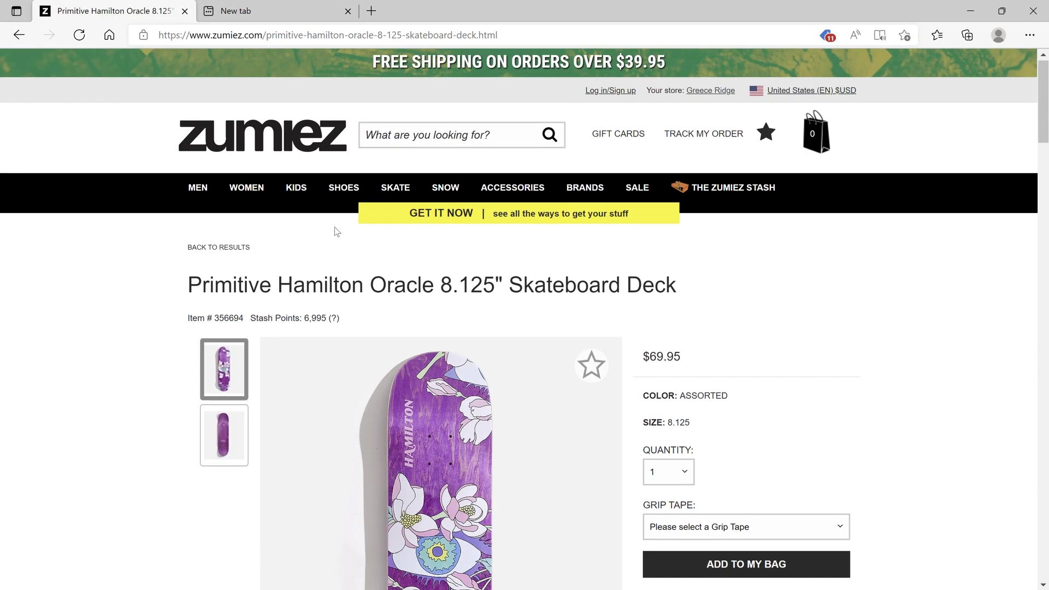
{"action": "scroll", "scroll_direction": "down", "scroll_amount": 3}
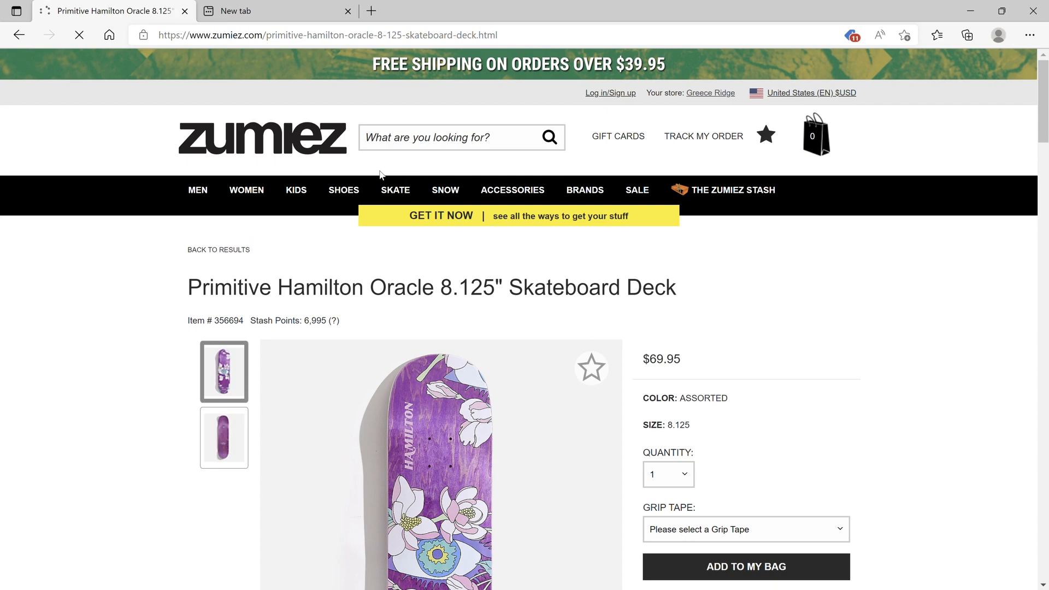
{"action": "scroll", "scroll_direction": "down", "scroll_amount": 3}
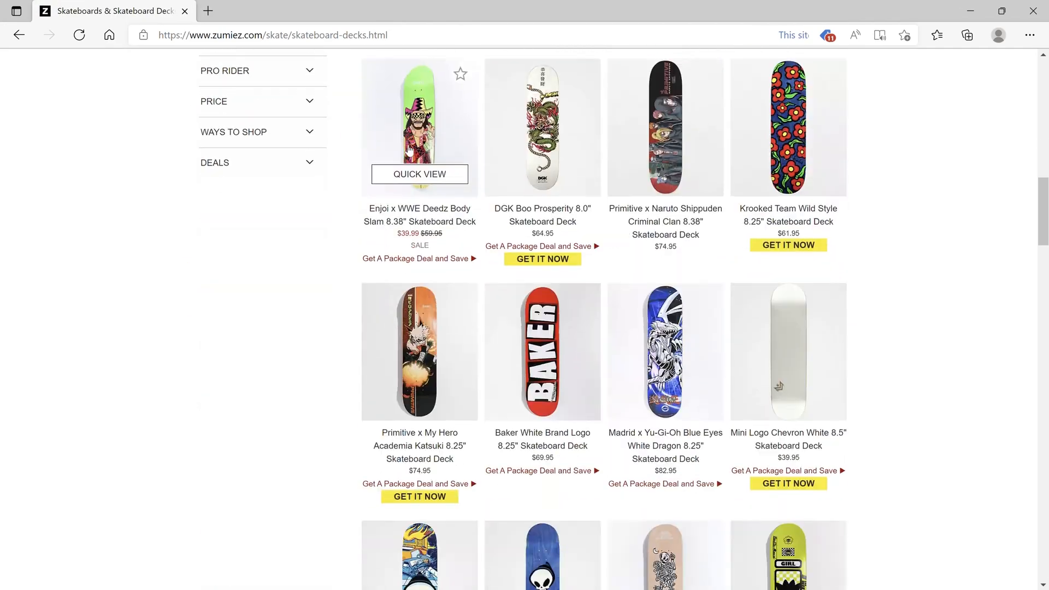
{"action": "scroll", "scroll_direction": "down", "scroll_amount": 3}
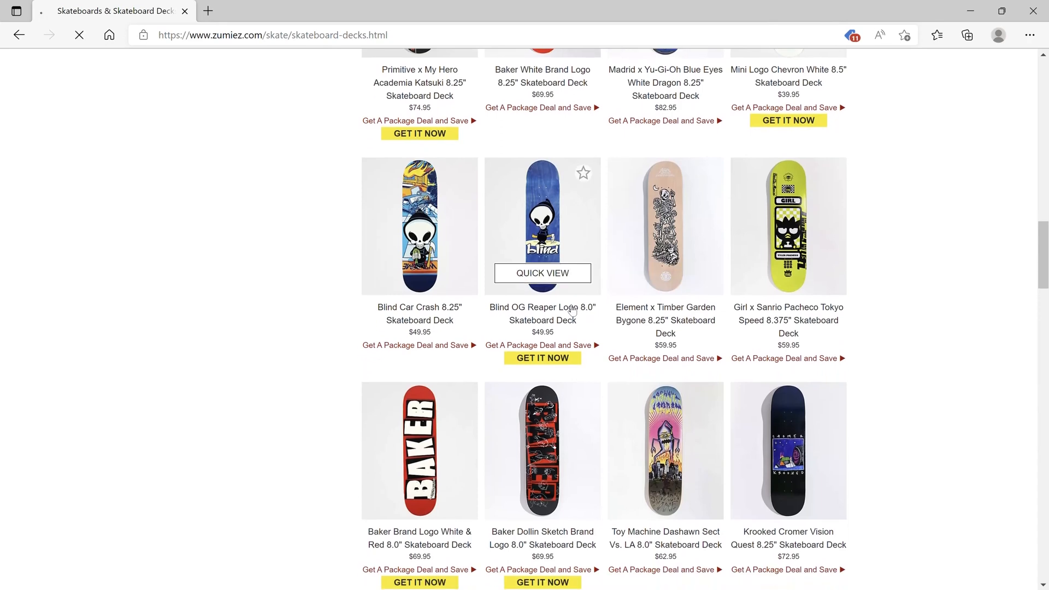
Open the Blind OG Reaper Logo 8.0" deck and view the top of its product page.
{"action": "left_click", "coordinate": [543, 225]}
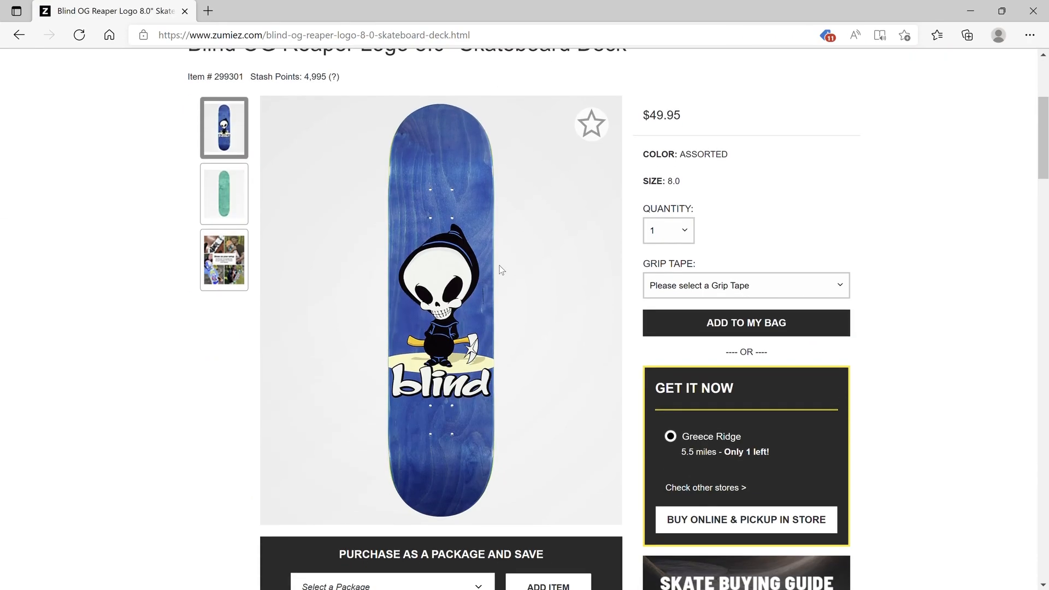
{"action": "mouse_move", "coordinate": [280, 395]}
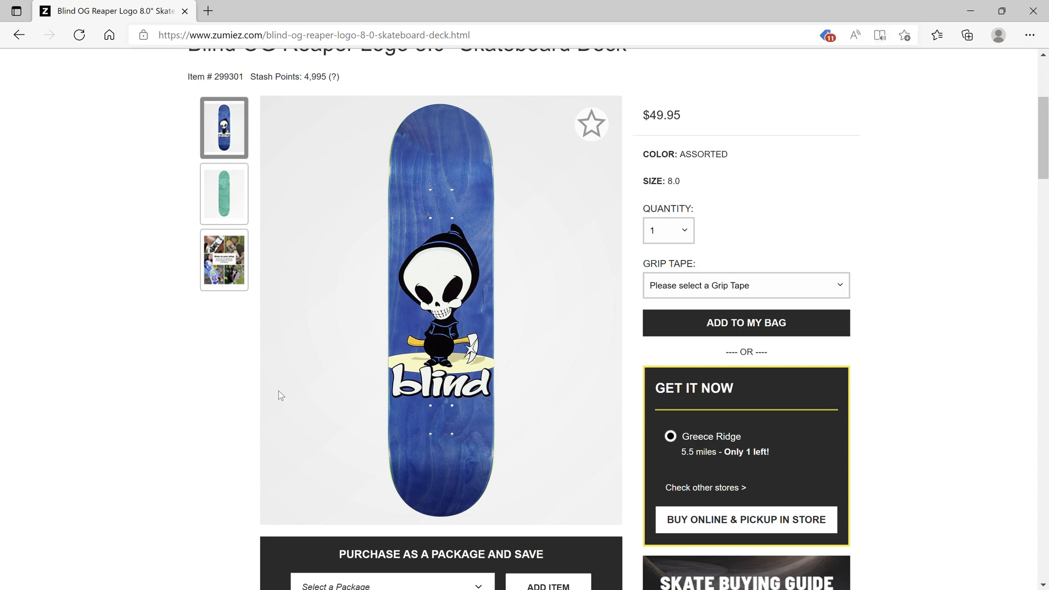
{"action": "scroll", "scroll_direction": "up", "scroll_amount": 3}
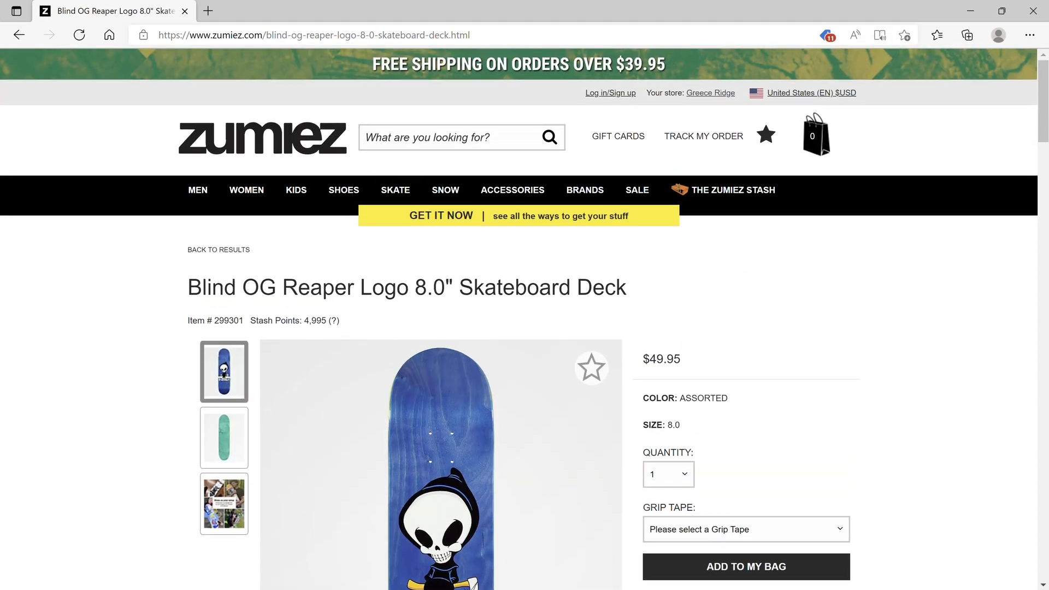
{"action": "mouse_move", "coordinate": [546, 582]}
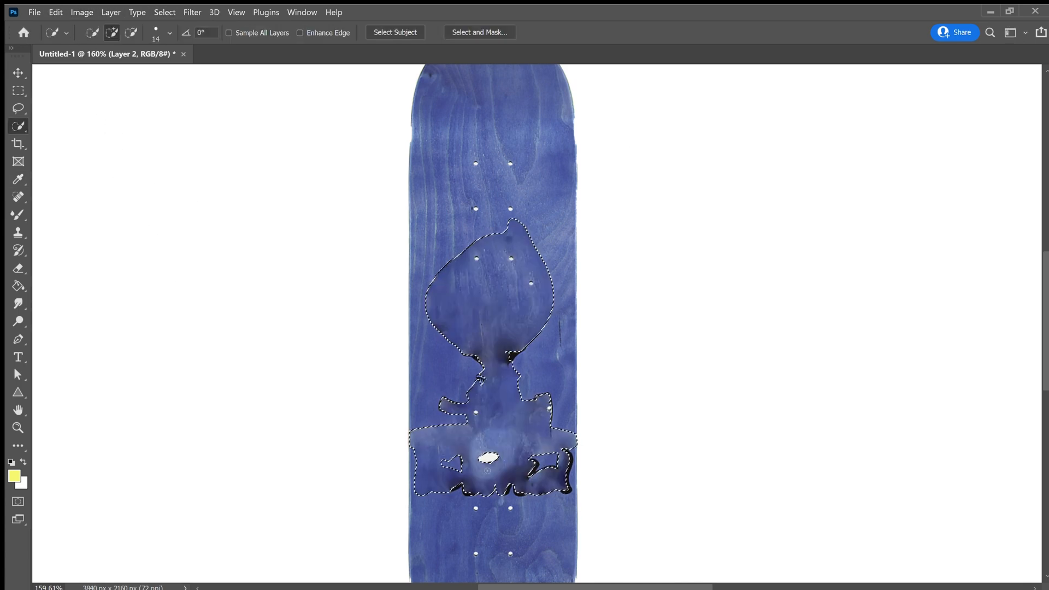
Clone wood grain over the reaper graphic and blind logo until the blue deck is blank.
{"action": "left_click", "coordinate": [18, 231]}
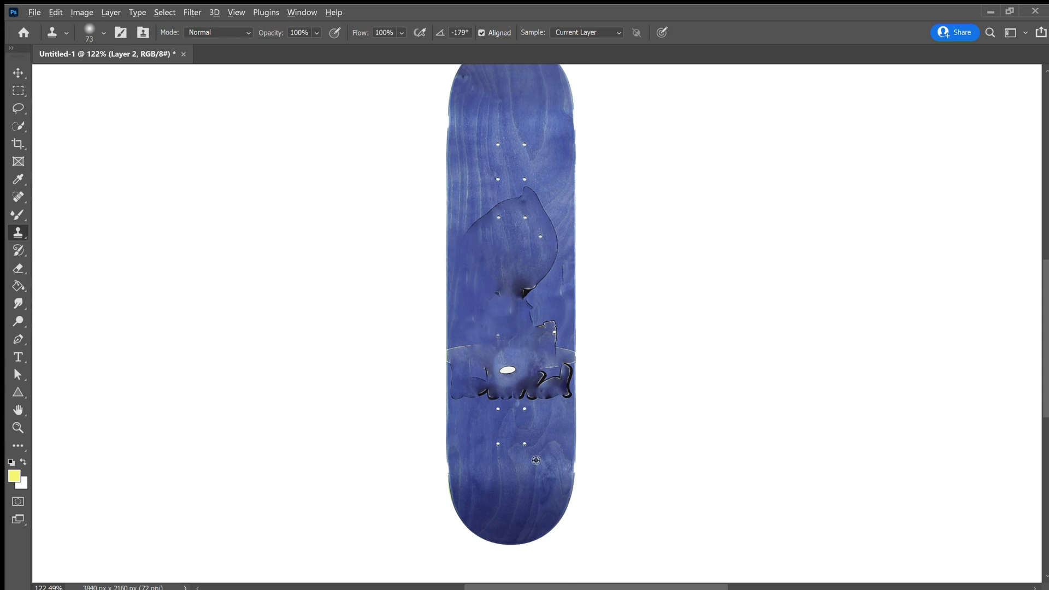
{"action": "left_click", "coordinate": [505, 370]}
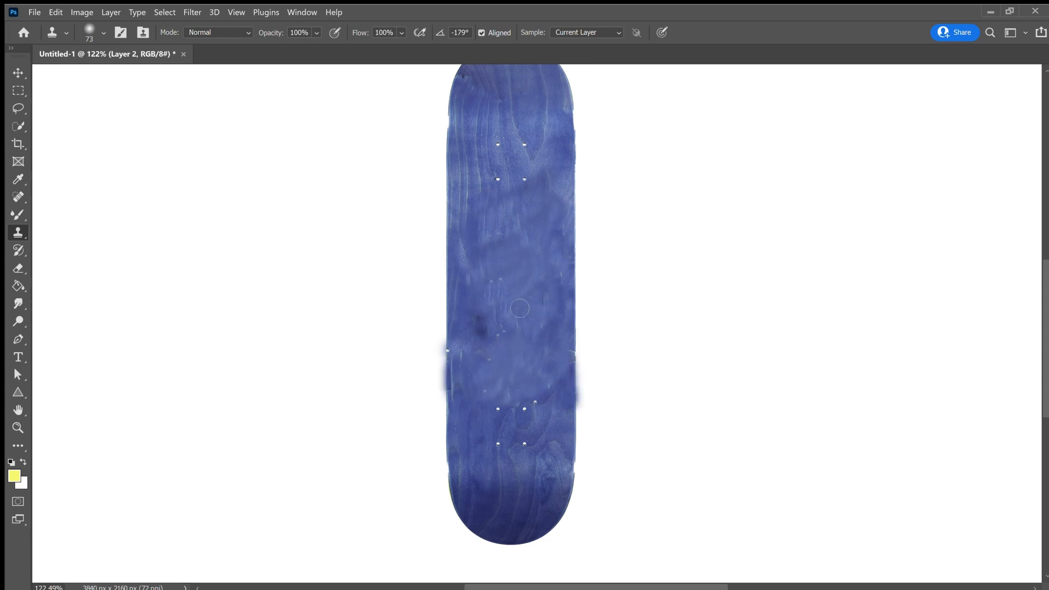
{"action": "left_click", "coordinate": [19, 269]}
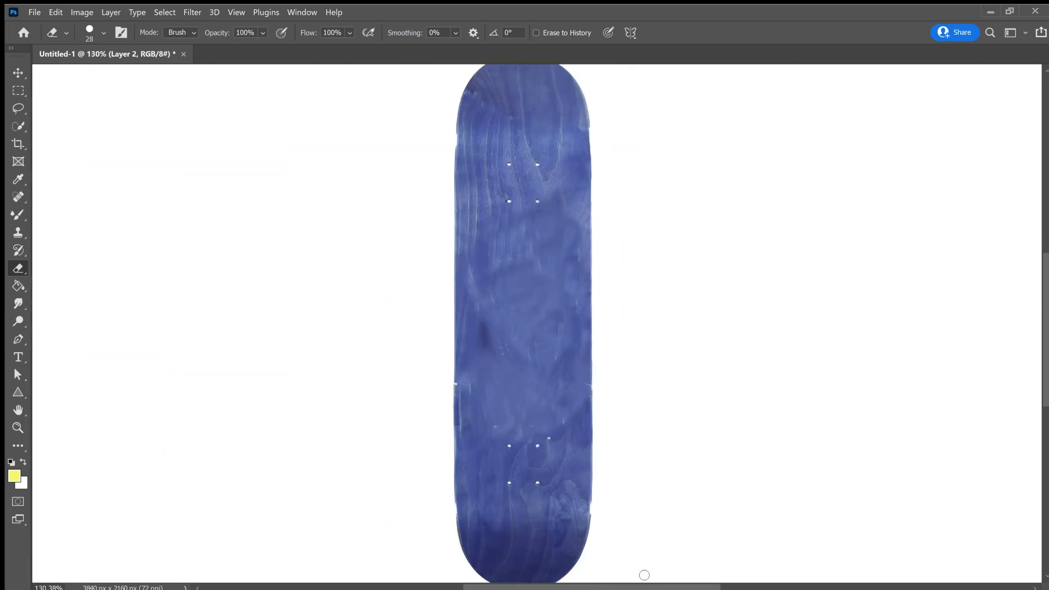
Free Transform the deck layer to about 116% and commit the enlarged size.
{"action": "key", "text": "ctrl+t"}
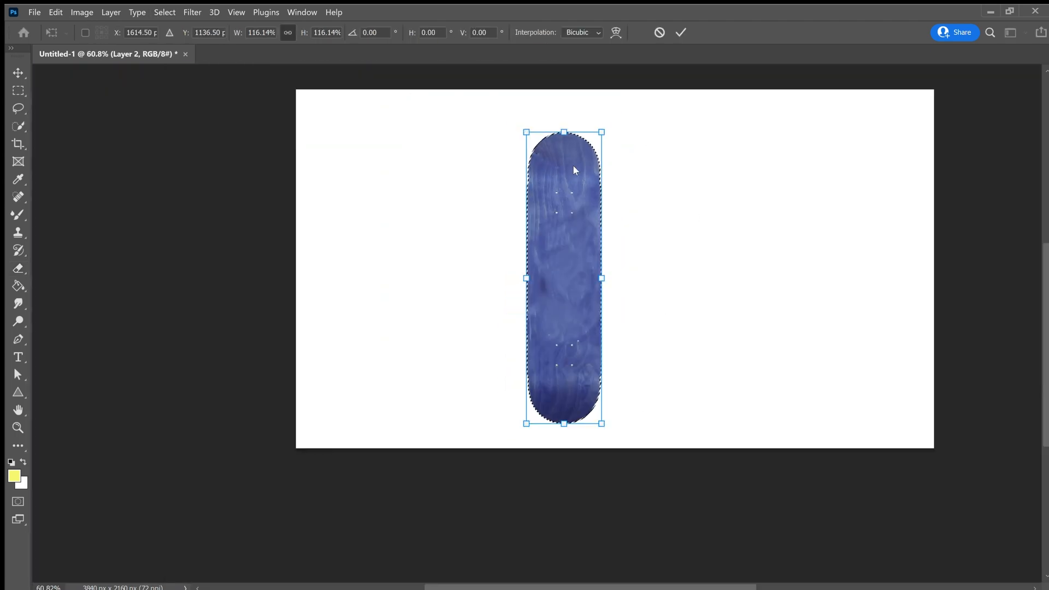
{"action": "left_click", "coordinate": [681, 32]}
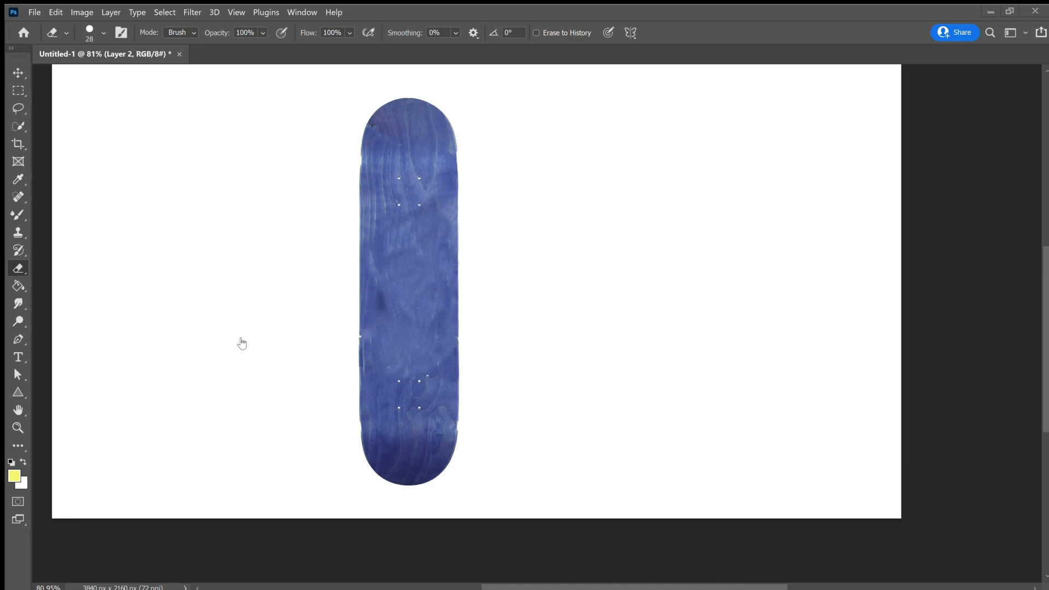
{"action": "mouse_move", "coordinate": [419, 100]}
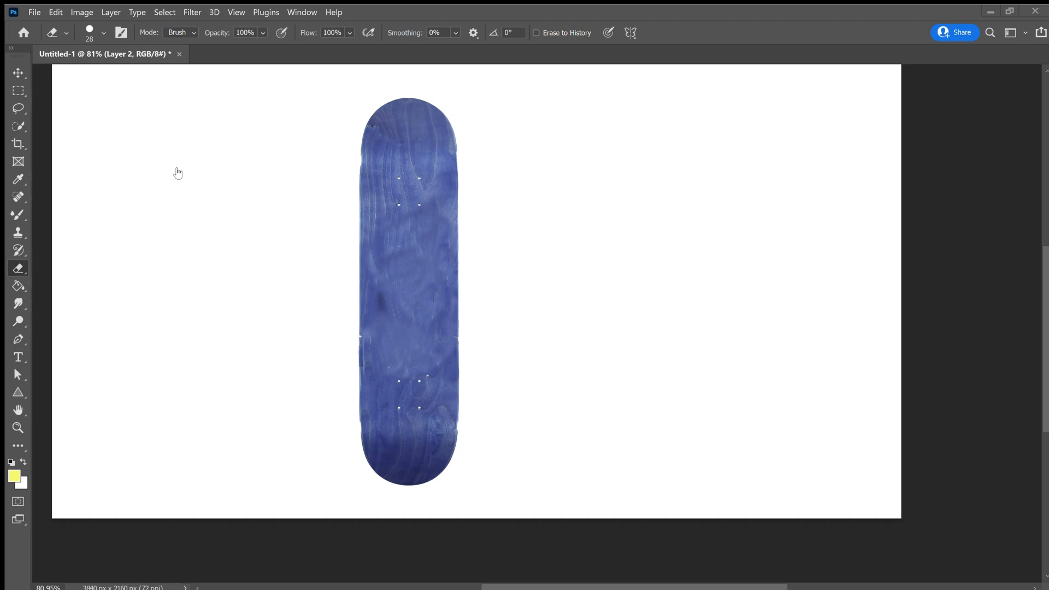
{"action": "mouse_move", "coordinate": [356, 550]}
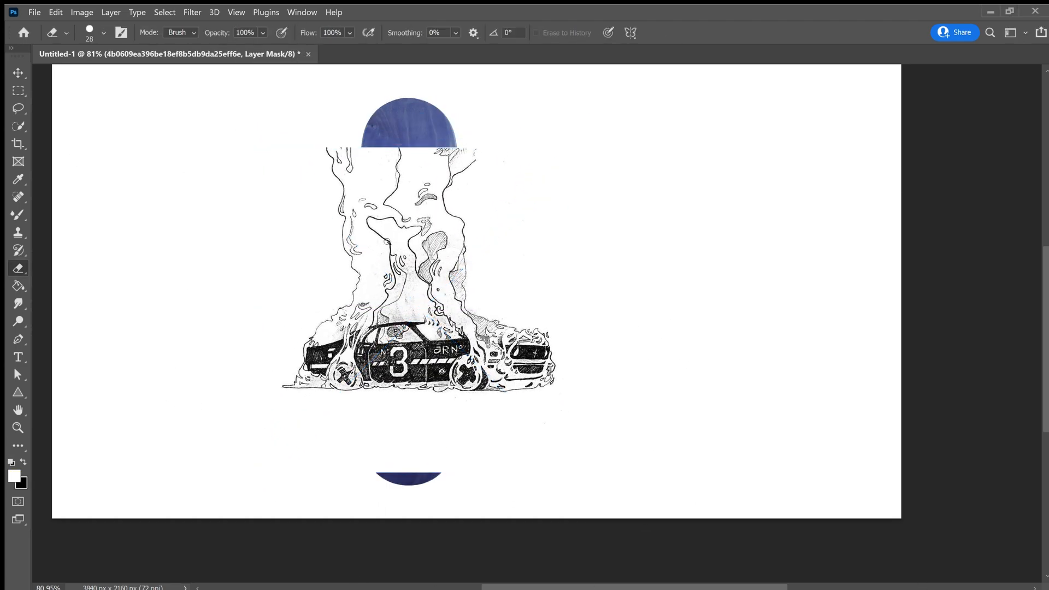
Mask the burning car drawing, fading its right edge with the brush, and sample a color.
{"action": "left_click", "coordinate": [18, 214]}
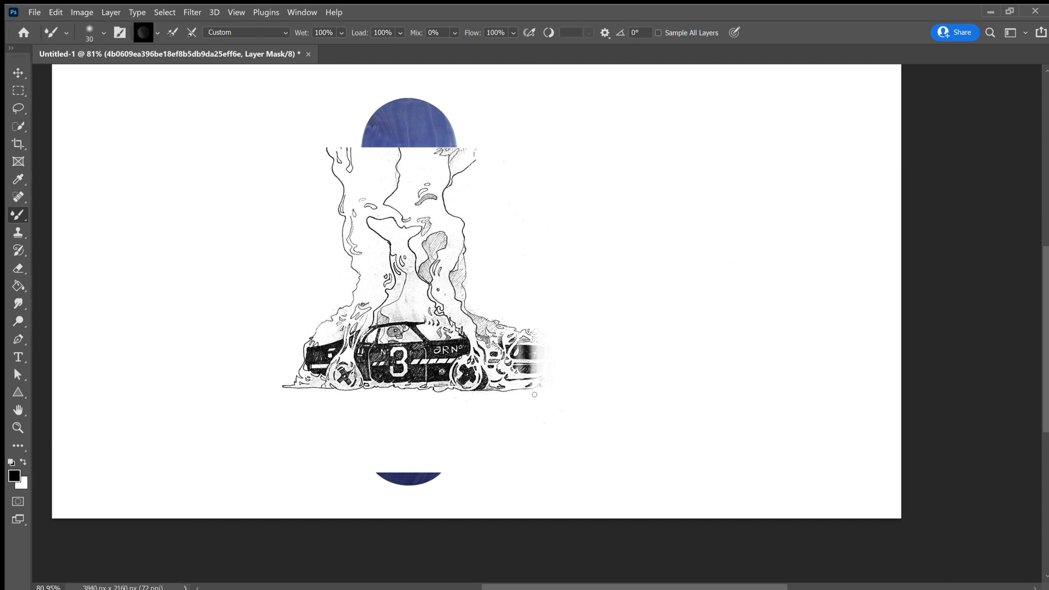
{"action": "left_click", "coordinate": [19, 180]}
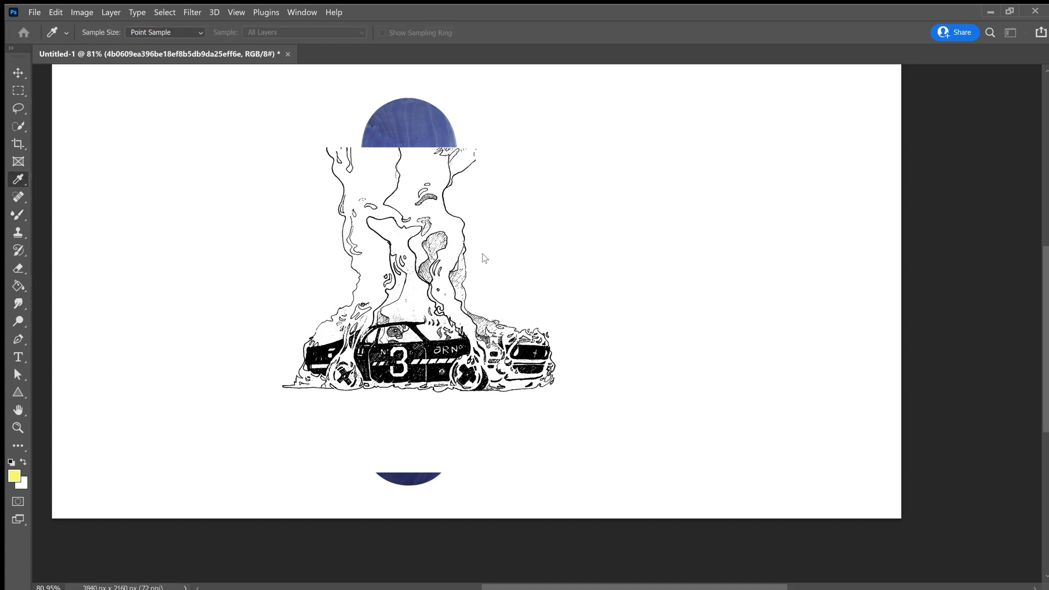
{"action": "left_click", "coordinate": [19, 216]}
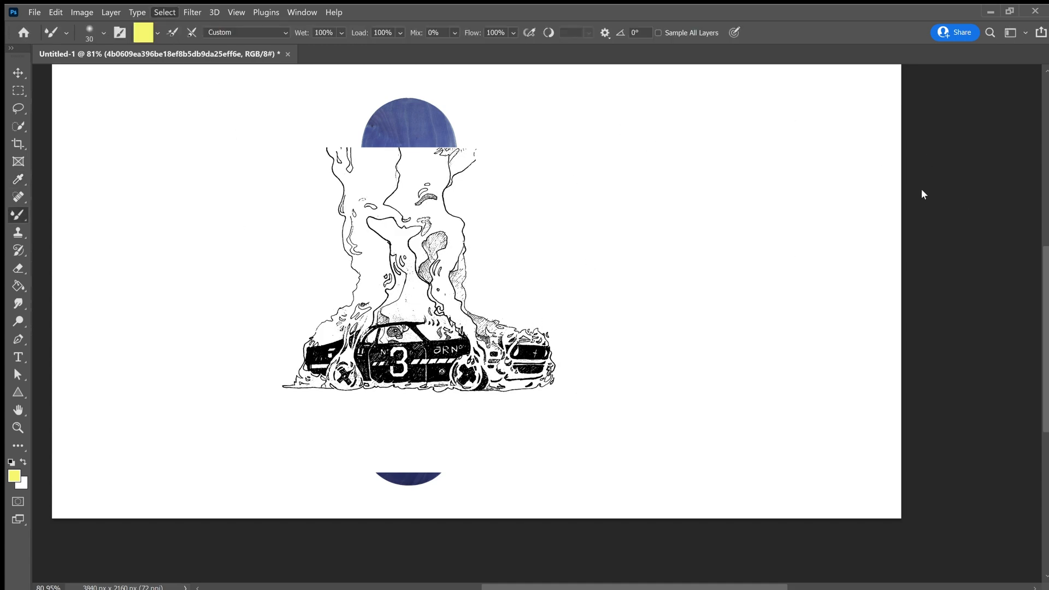
{"action": "left_click", "coordinate": [19, 179]}
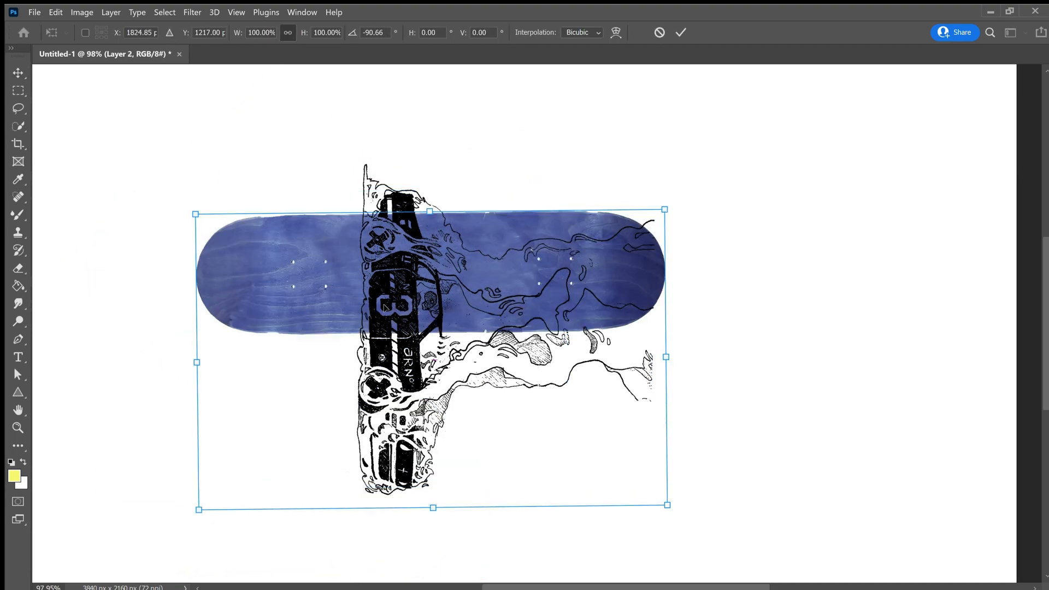
Commit the deck rotated 90° and select the car drawing laid across it.
{"action": "left_click", "coordinate": [681, 32]}
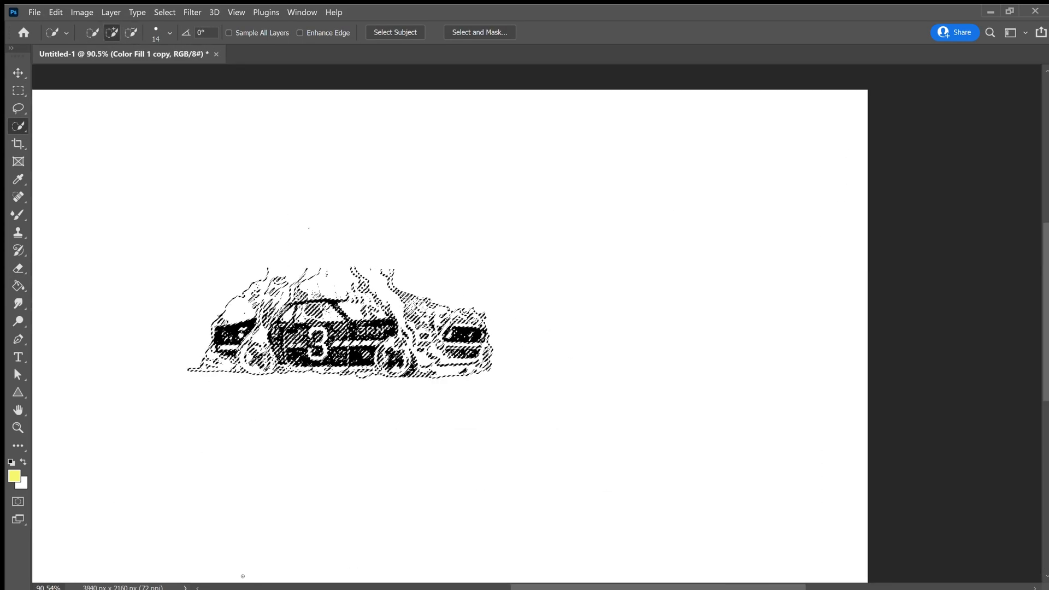
{"action": "left_click", "coordinate": [19, 268]}
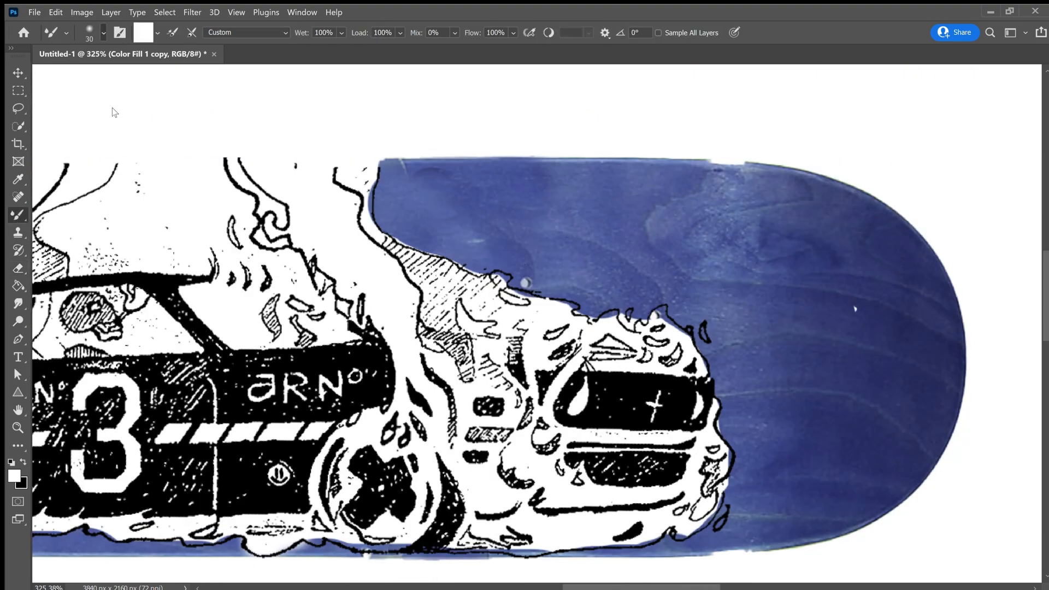
{"action": "mouse_move", "coordinate": [874, 481]}
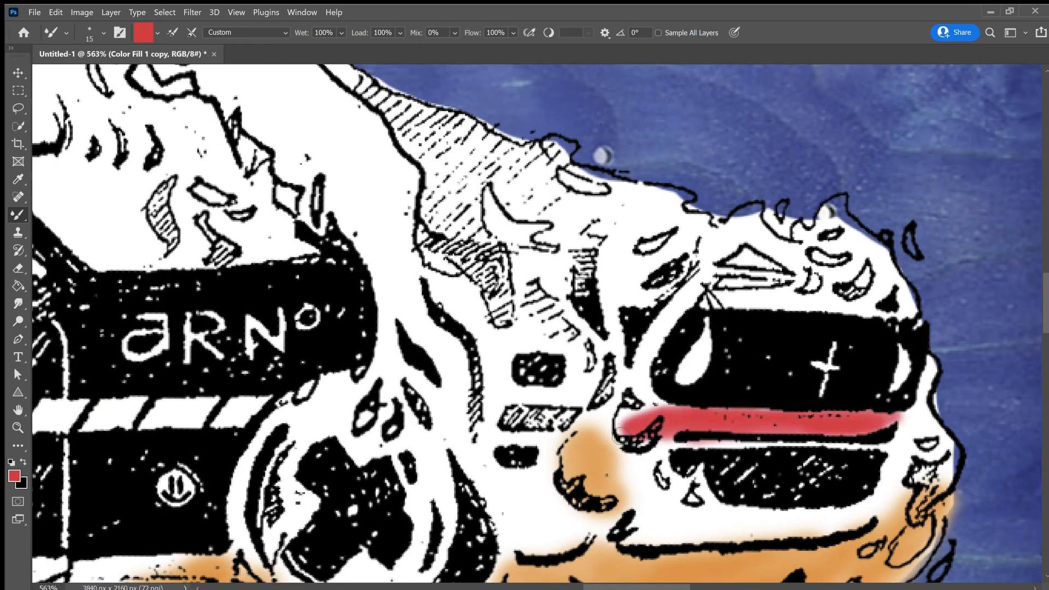
Paint orange flames and a red stripe across the car's rear with the Mixer Brush.
{"action": "left_click", "coordinate": [19, 179]}
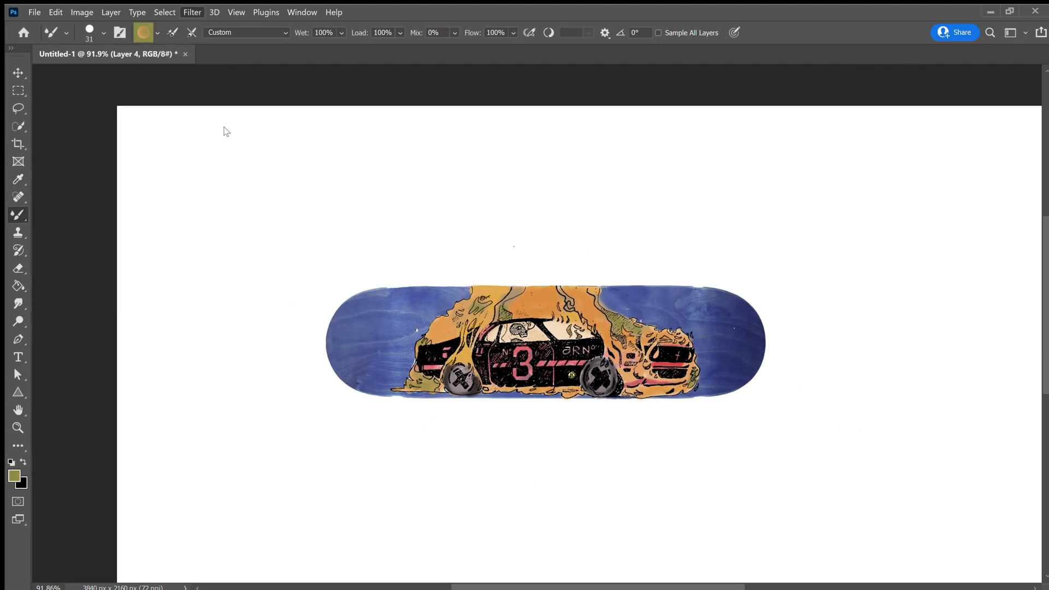
{"action": "mouse_move", "coordinate": [783, 359]}
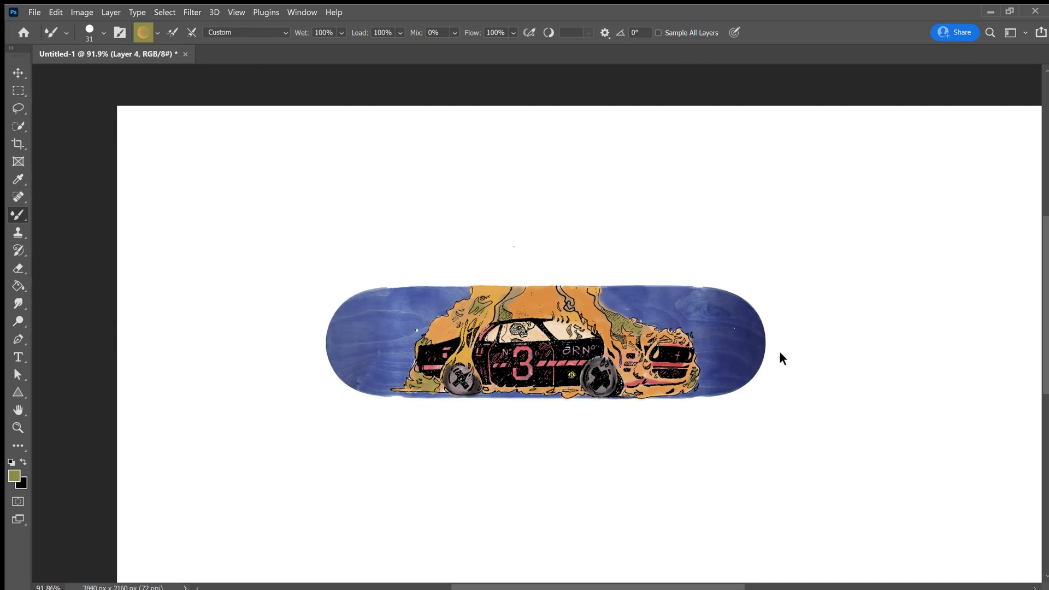